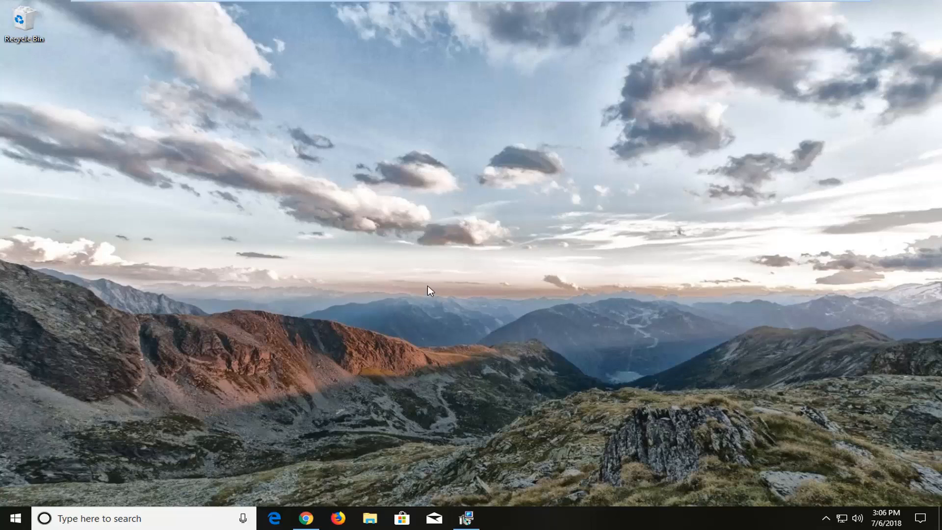
mouse_move(429, 294)
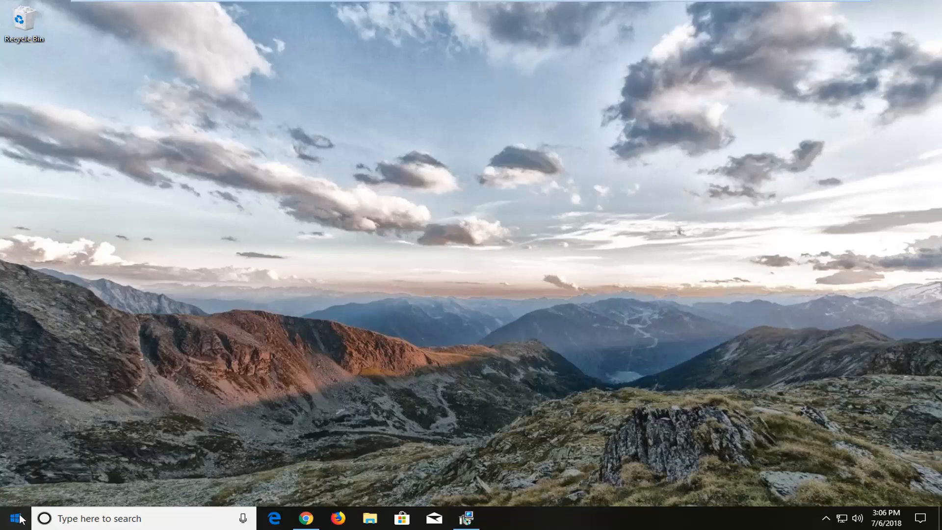
- Search 'skype' from the Start menu and launch the Skype app from the Best match result
click(18, 518)
text(s)
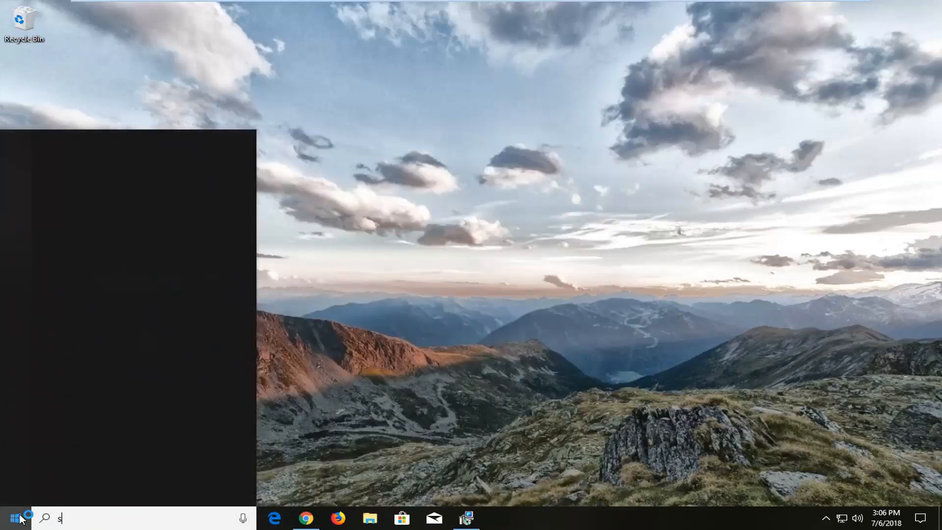
text(kype)
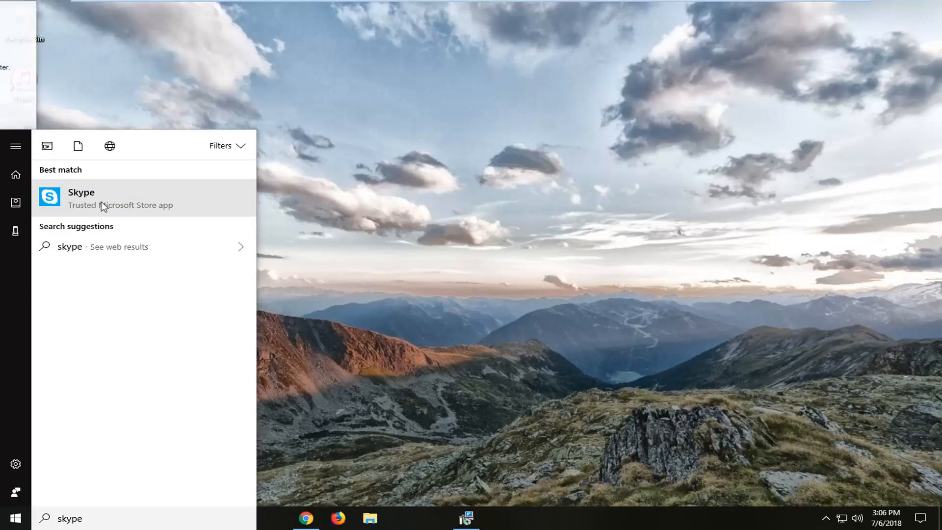
click(81, 197)
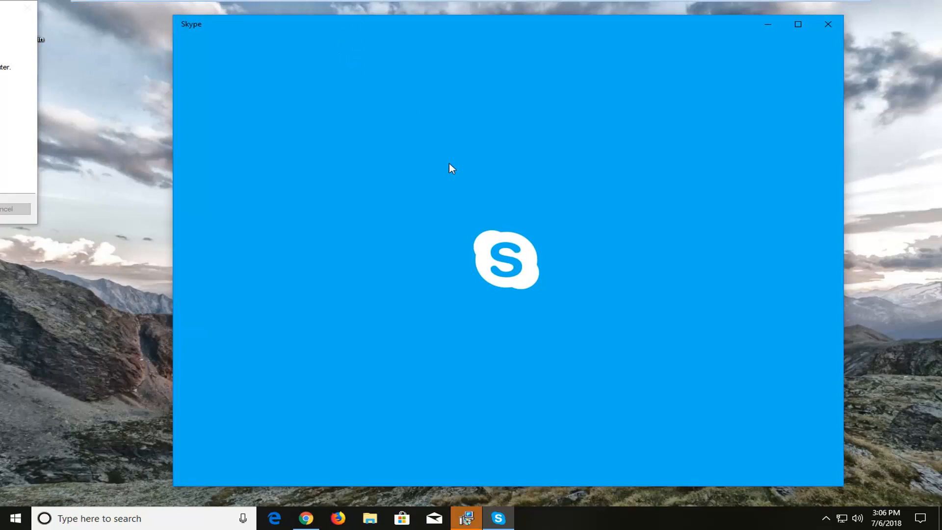
mouse_move(443, 171)
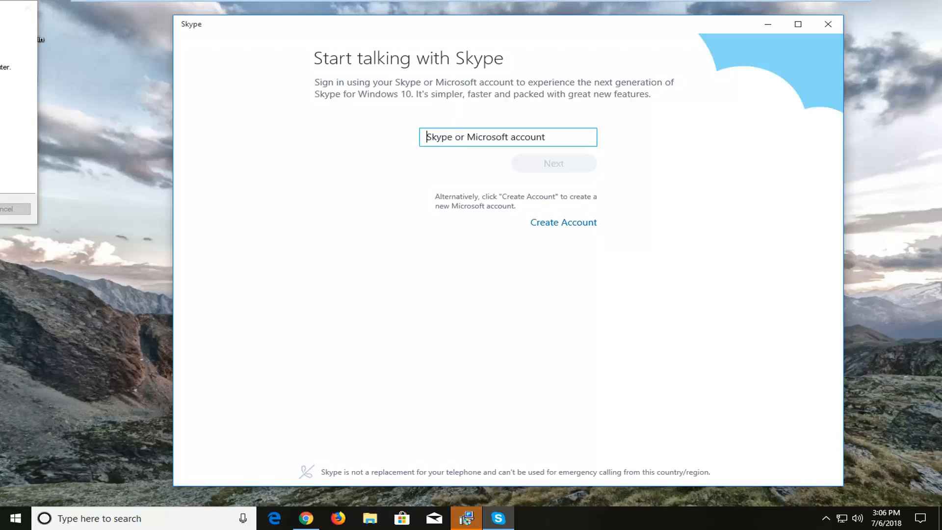
mouse_move(484, 150)
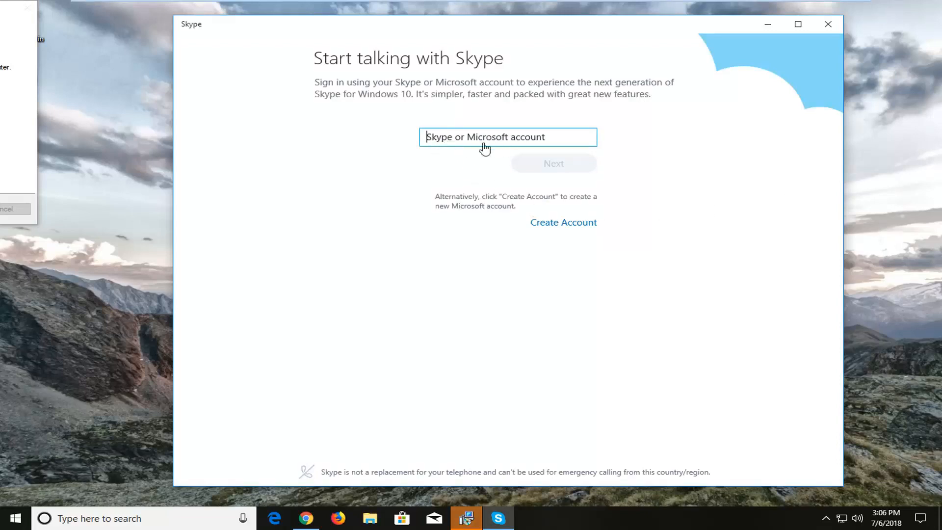
mouse_move(541, 199)
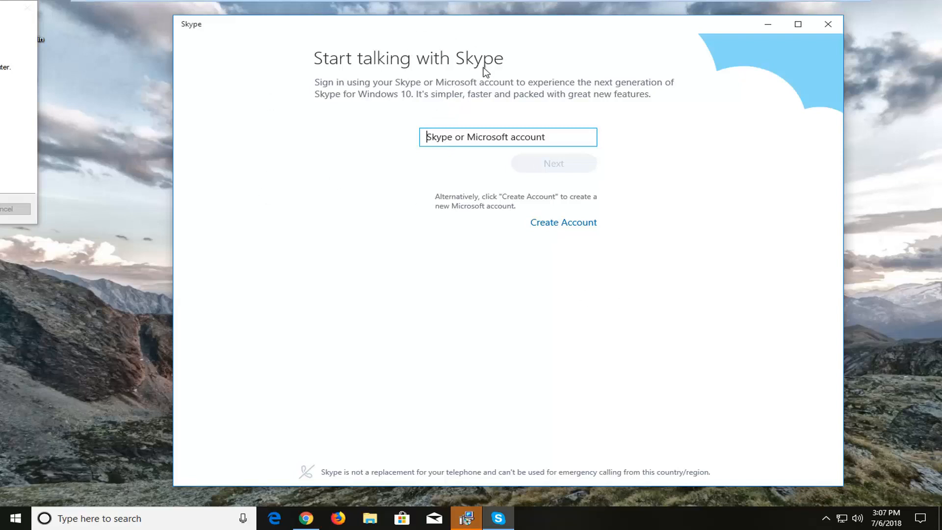
mouse_move(828, 23)
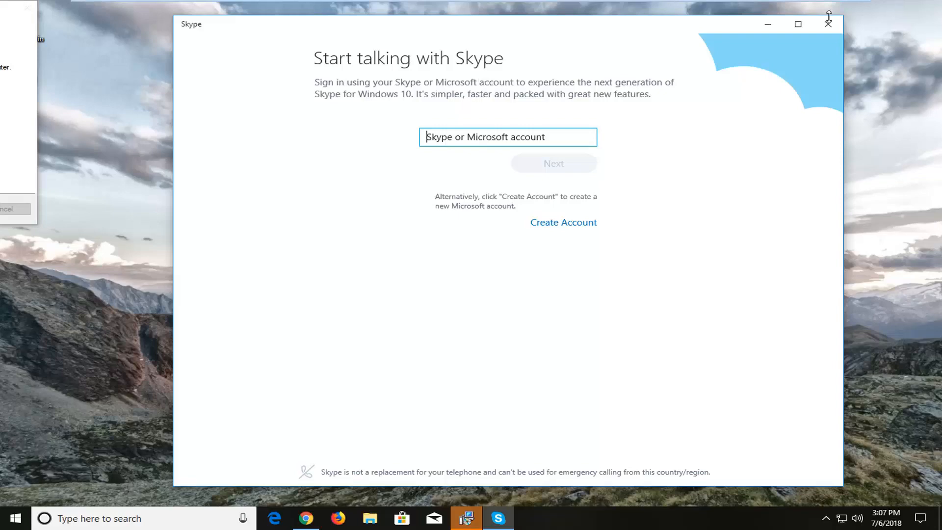
- Close the Skype window from its sign-in screen, leaving the desktop showing
click(828, 24)
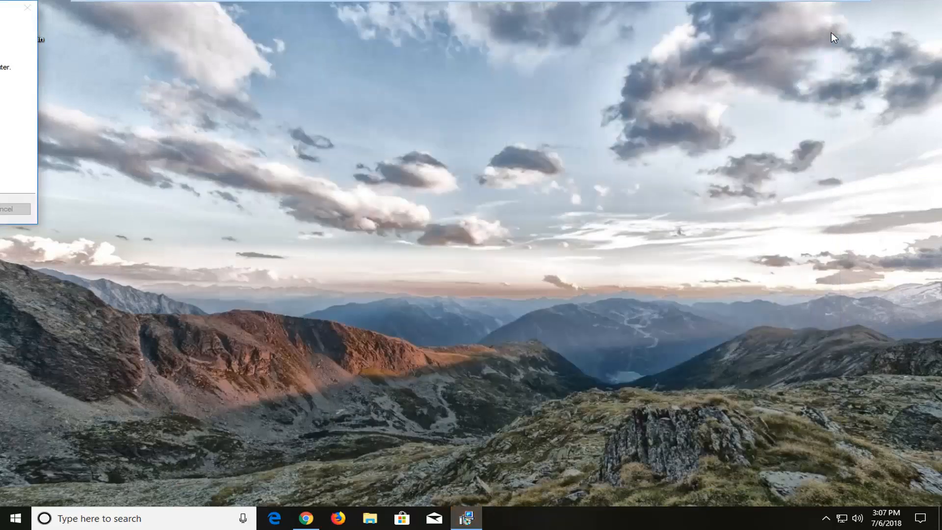
mouse_move(830, 39)
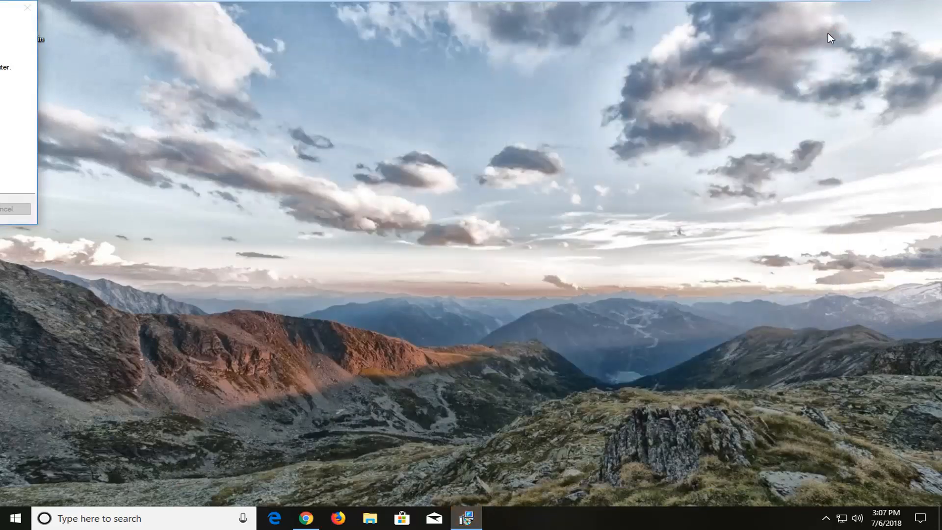